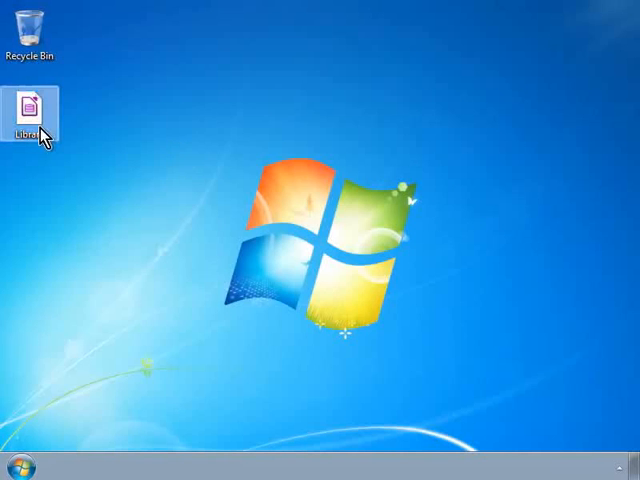
- Open Library.odb and show its Queries section
double_click(32, 103)
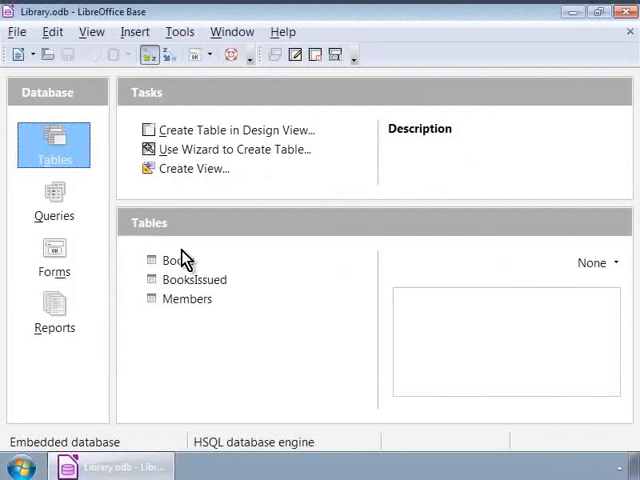
left_click(54, 200)
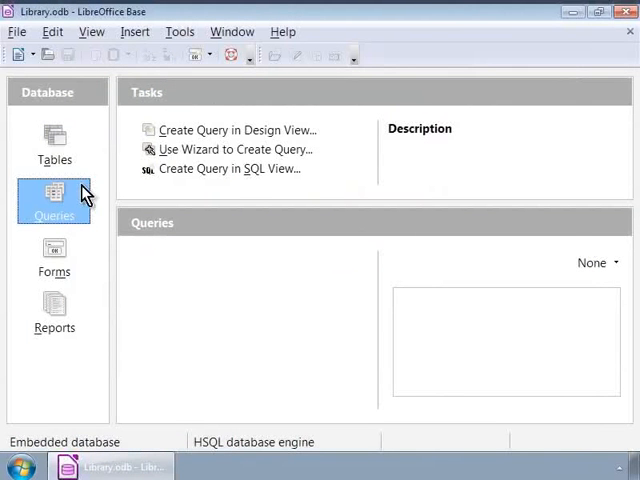
mouse_move(235, 130)
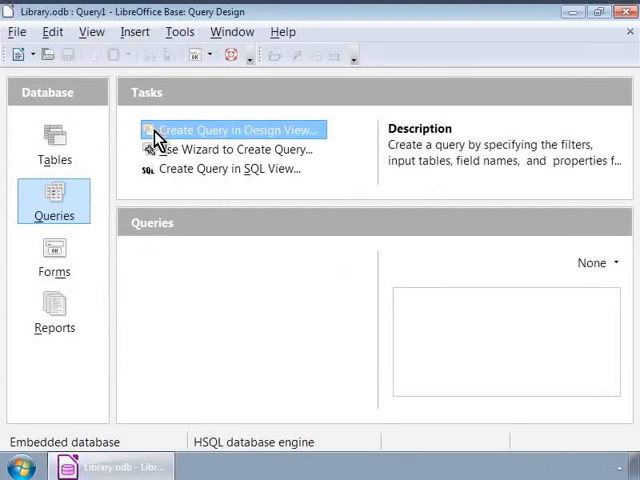
- Create a design-view query and add the BooksIssued, Members and Books tables
double_click(235, 130)
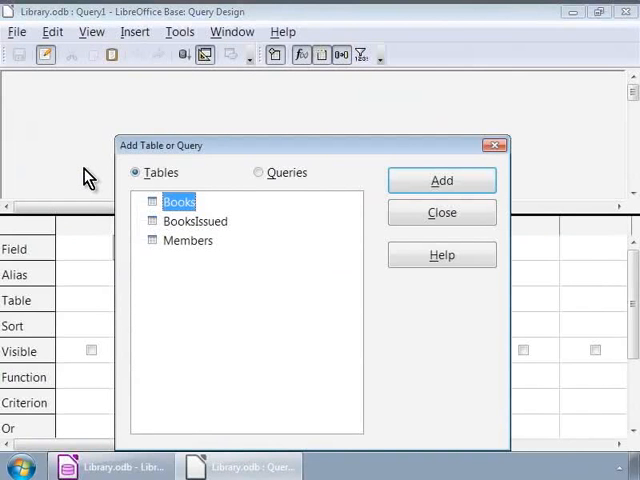
mouse_move(222, 33)
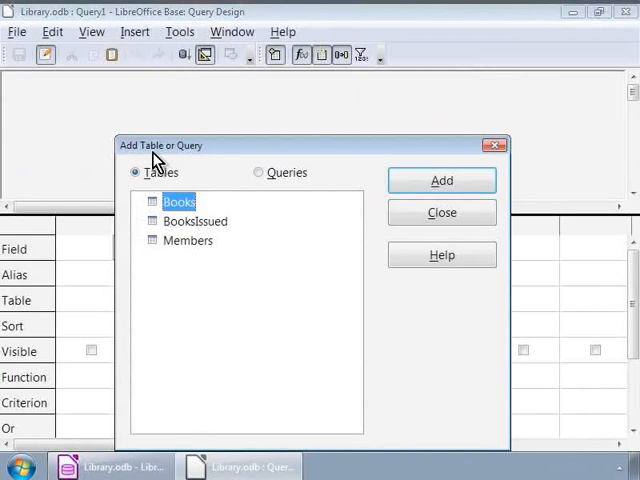
mouse_move(153, 167)
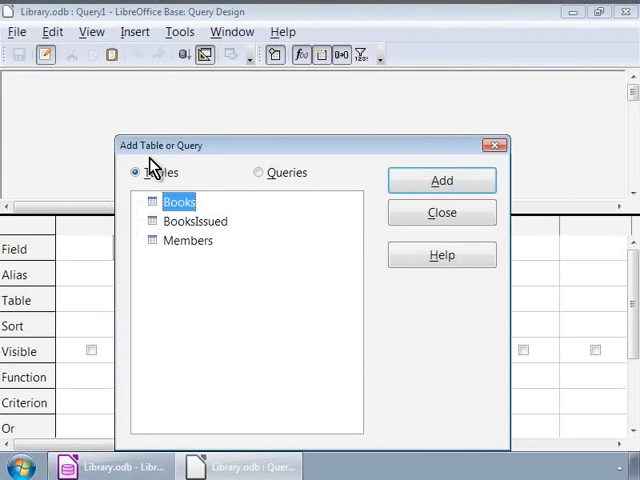
left_click(196, 221)
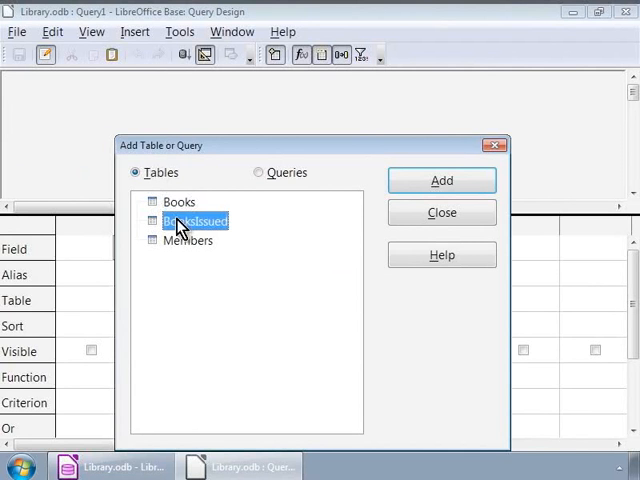
left_click(187, 240)
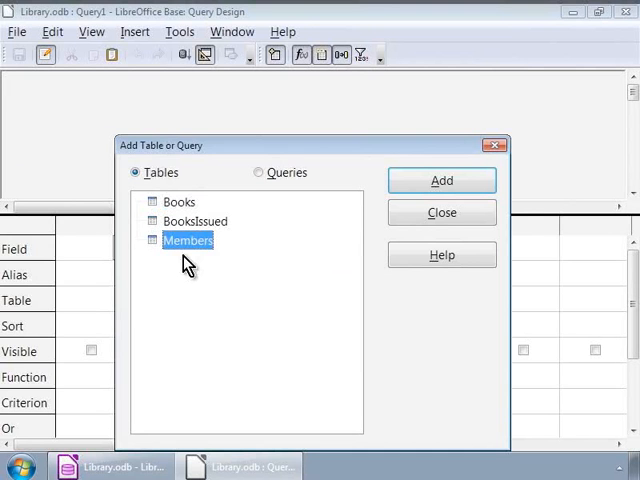
mouse_move(192, 207)
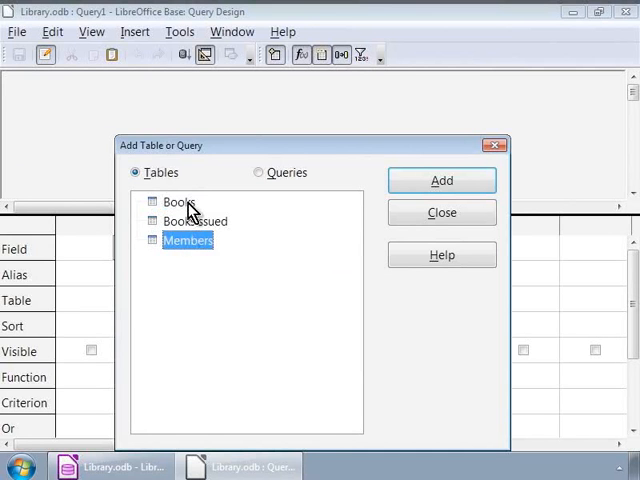
left_click(177, 201)
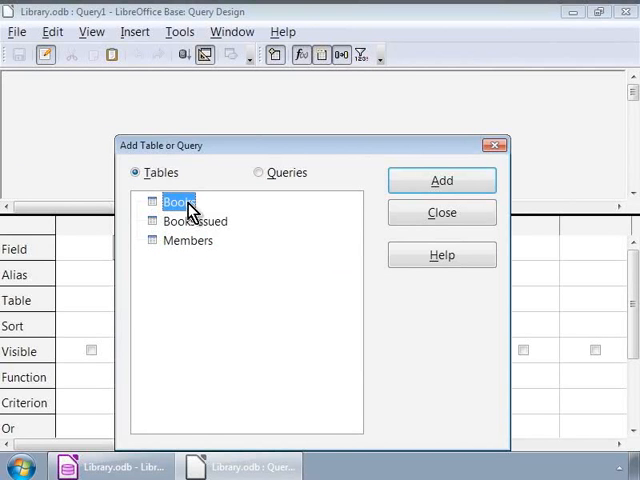
mouse_move(258, 208)
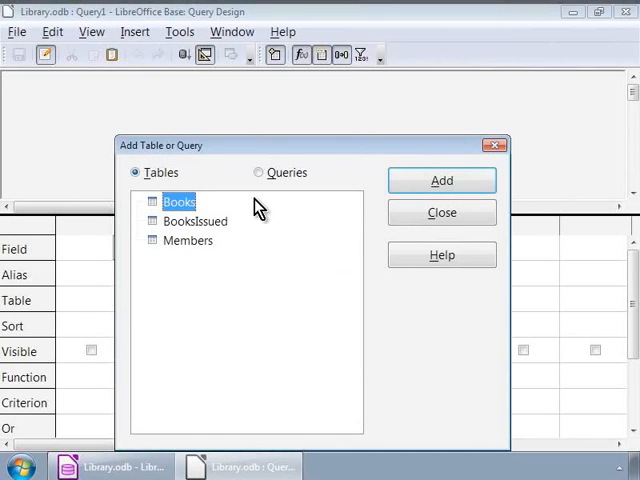
left_click(441, 180)
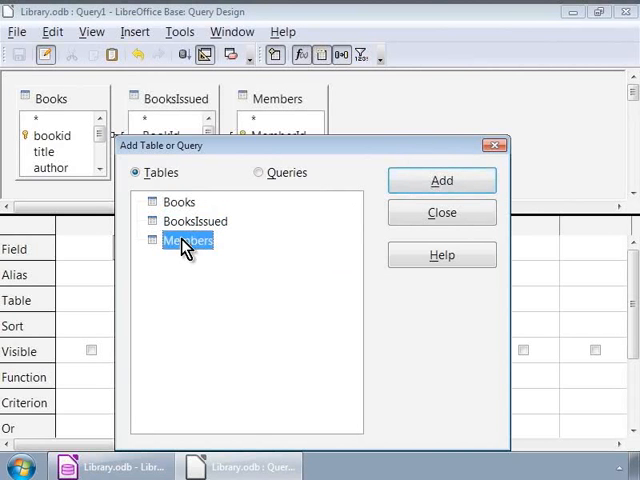
mouse_move(86, 143)
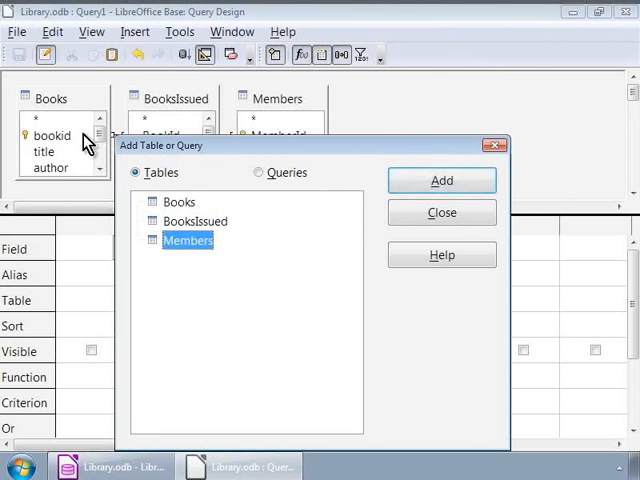
mouse_move(143, 114)
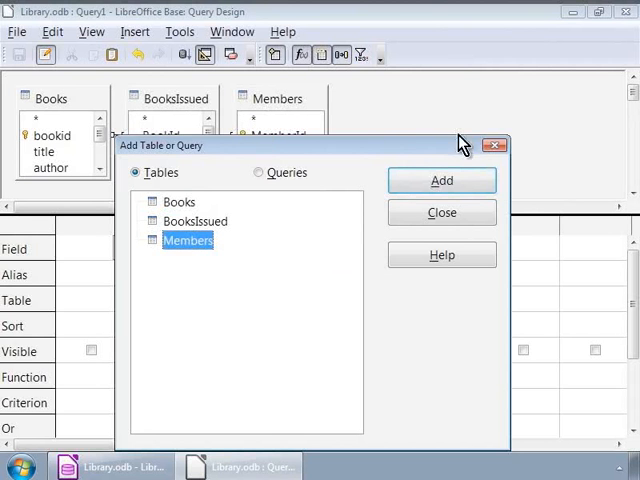
- Close Add Table, move Members right and BooksIssued to the middle
left_click(441, 213)
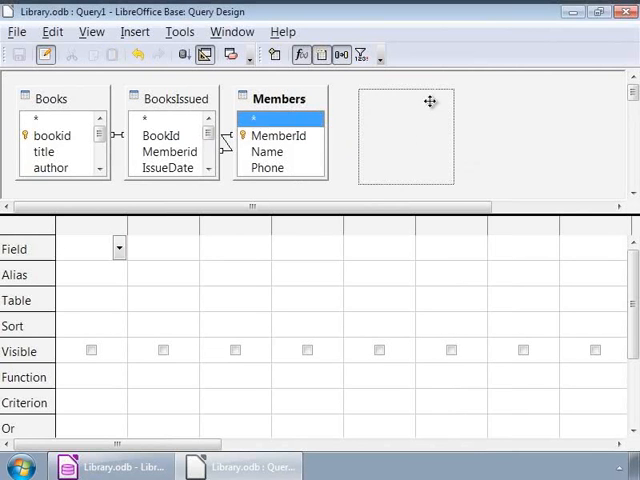
left_click_drag(280, 97, 545, 107)
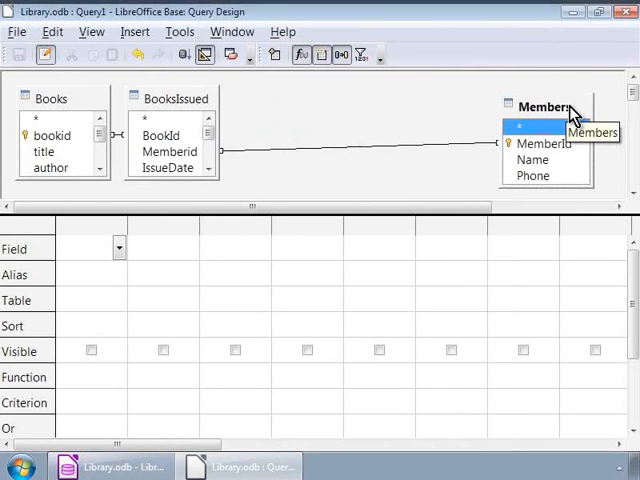
mouse_move(410, 113)
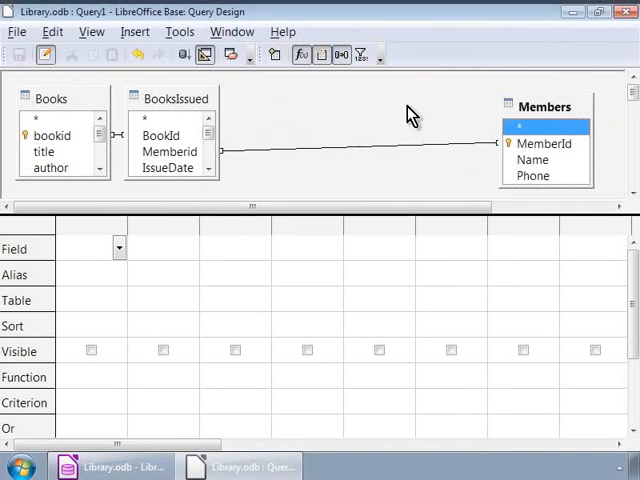
mouse_move(362, 116)
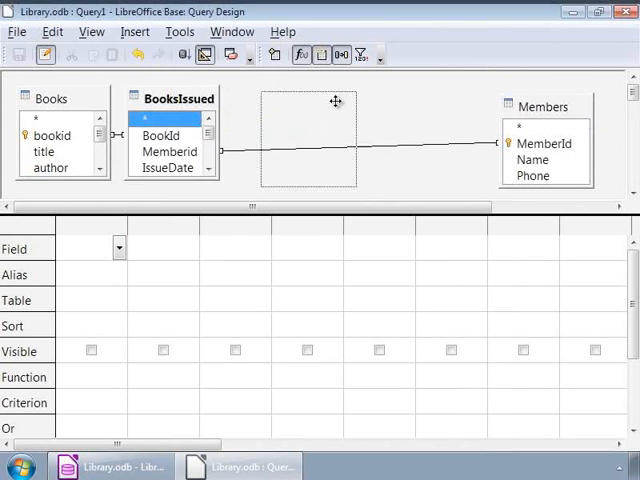
left_click_drag(175, 98, 315, 104)
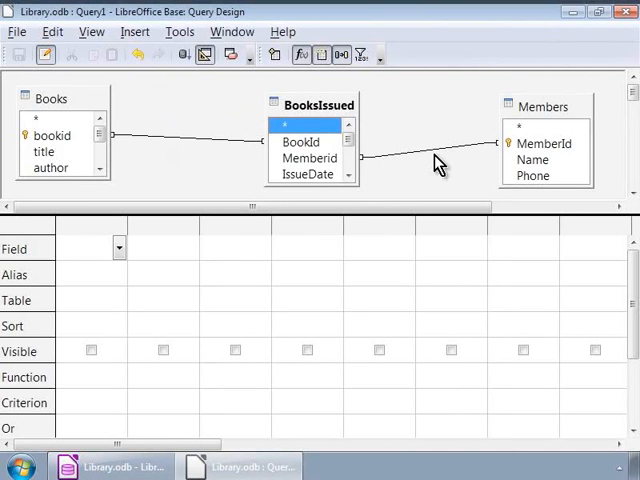
mouse_move(204, 152)
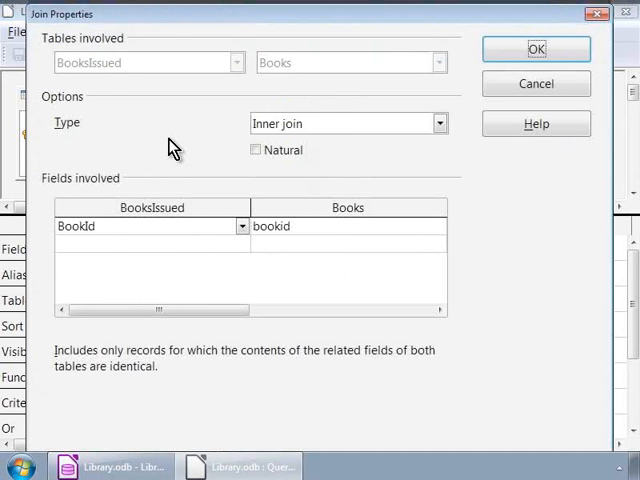
left_click(536, 48)
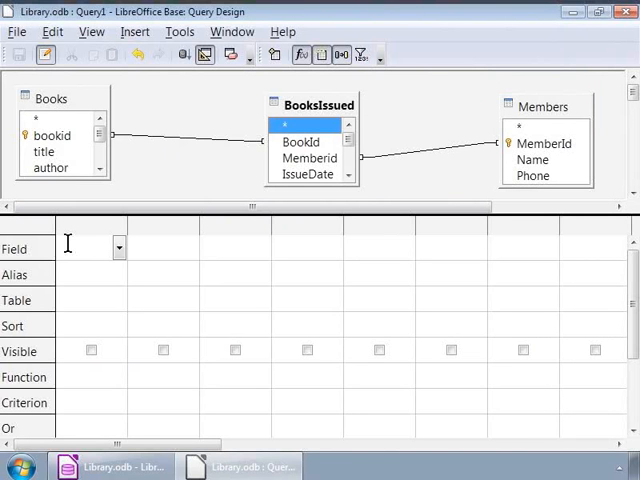
mouse_move(76, 286)
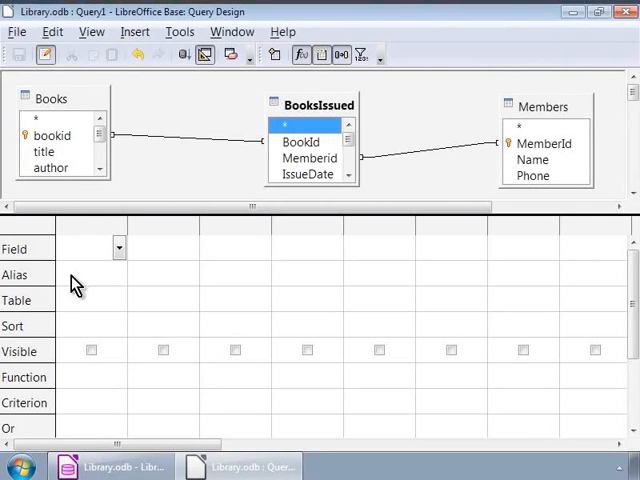
mouse_move(73, 307)
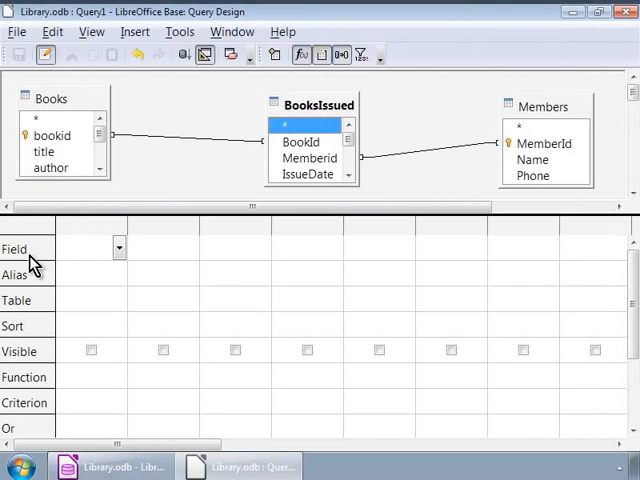
mouse_move(63, 192)
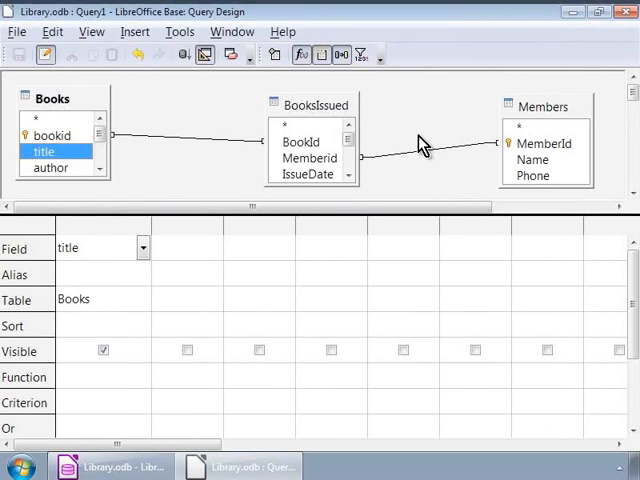
double_click(532, 159)
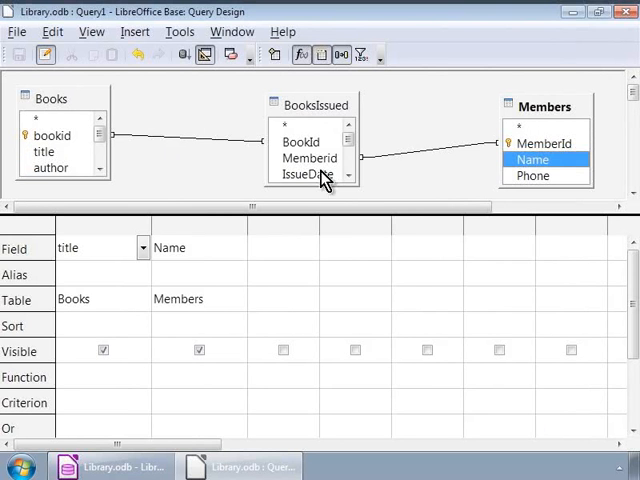
double_click(308, 174)
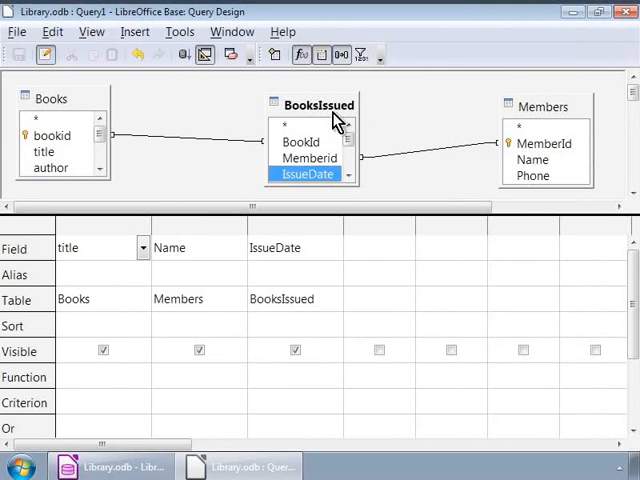
mouse_move(343, 133)
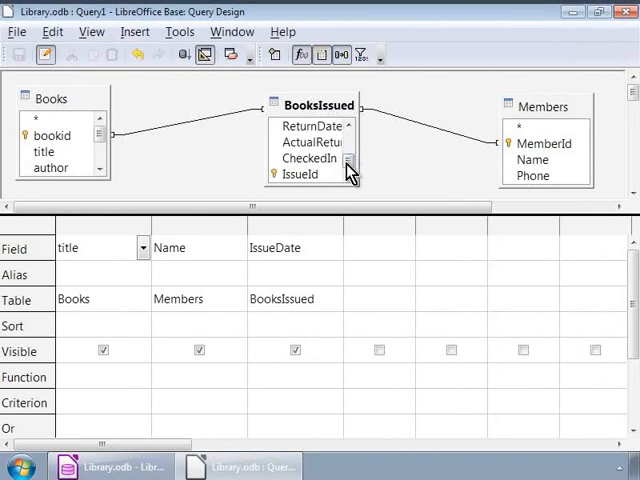
double_click(310, 125)
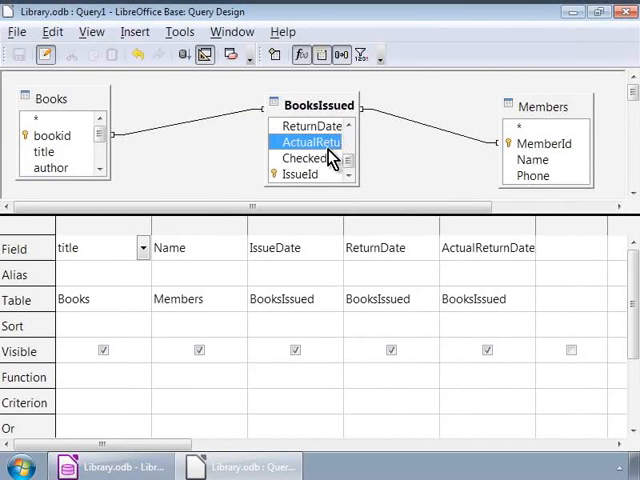
double_click(306, 158)
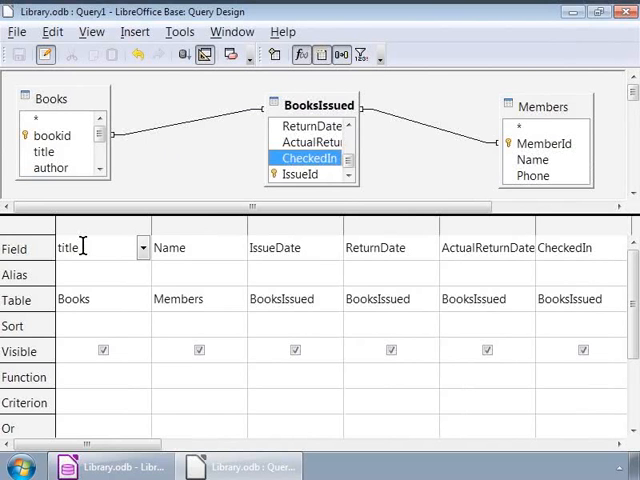
mouse_move(252, 258)
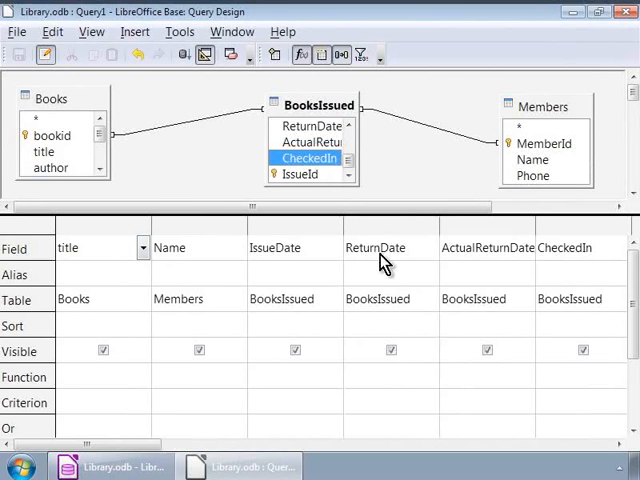
mouse_move(200, 300)
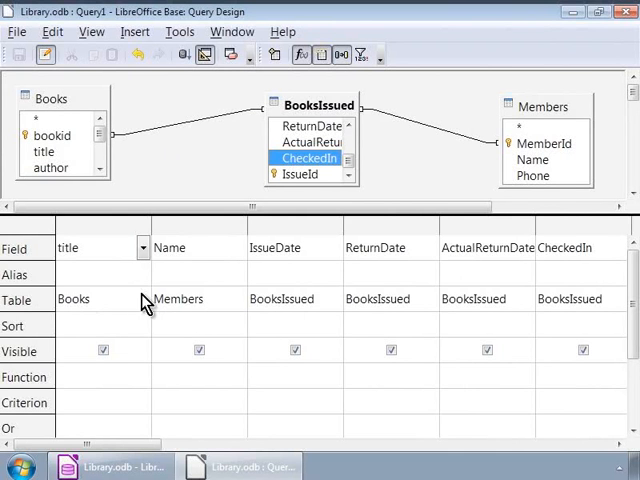
mouse_move(30, 285)
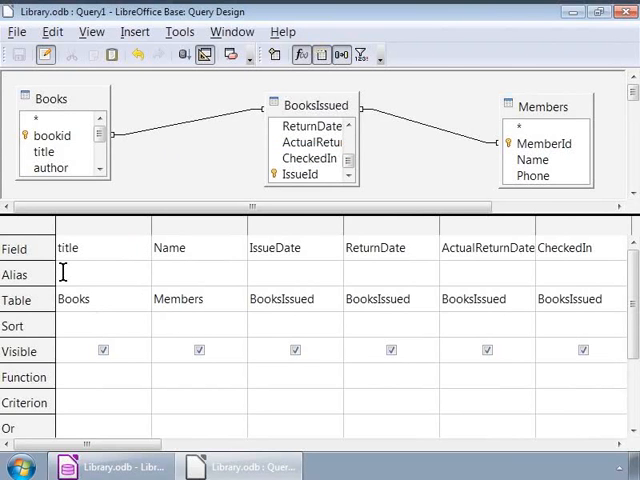
- Enter the alias 'Booktitle' for the book title field
type("Book")
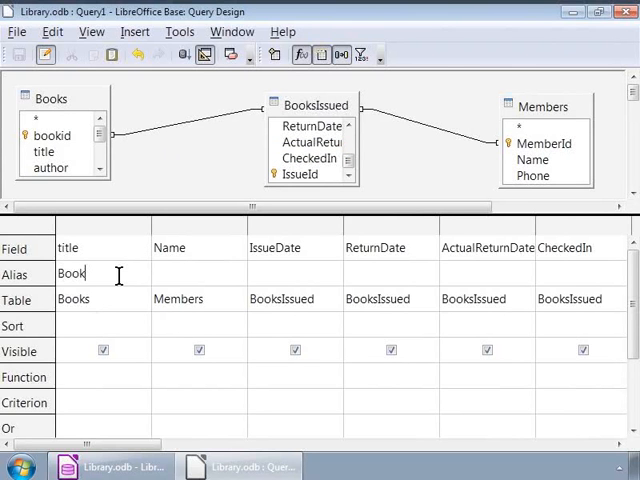
type("title")
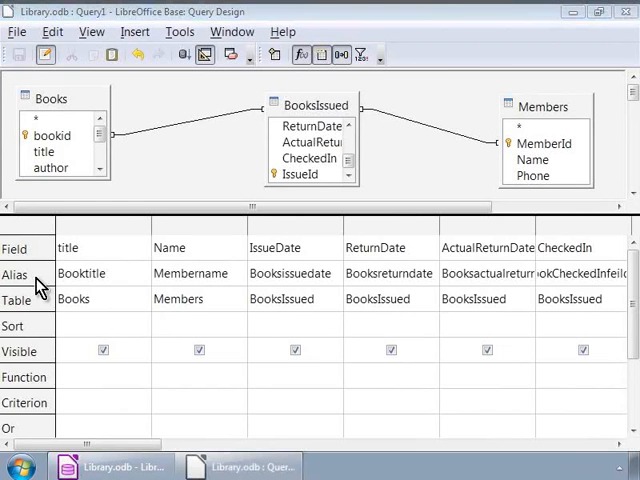
mouse_move(33, 332)
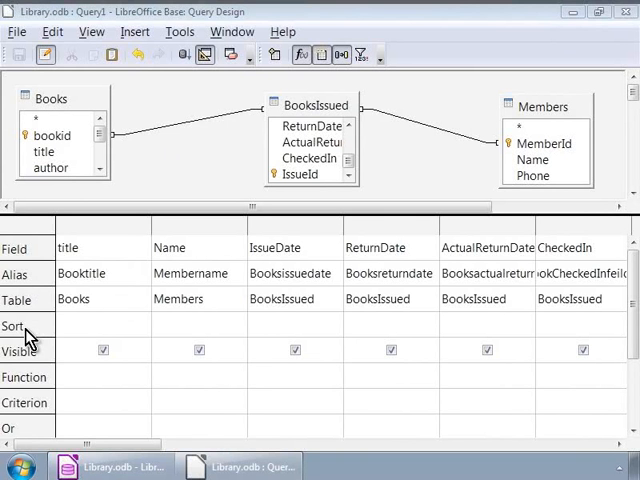
mouse_move(30, 335)
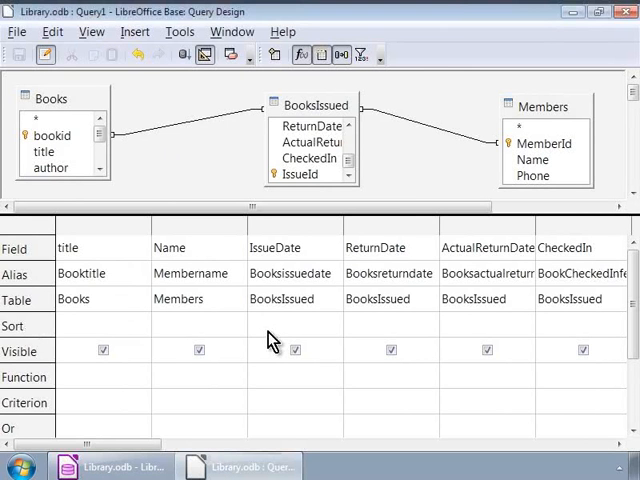
- Sort IssueDate ascending and toggle its Visible checkbox off and back on
left_click(290, 324)
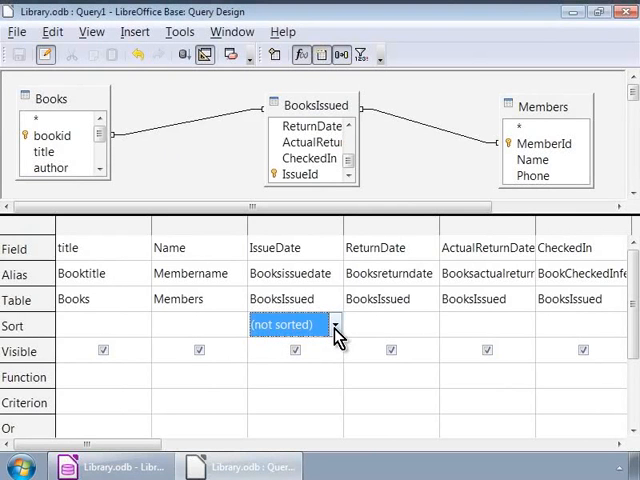
left_click(337, 324)
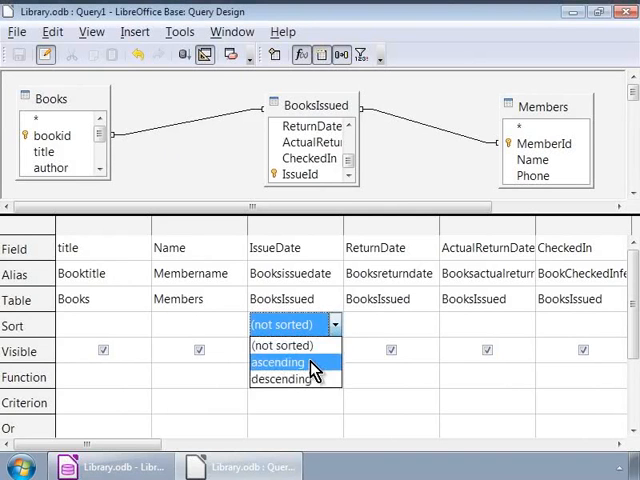
left_click(280, 362)
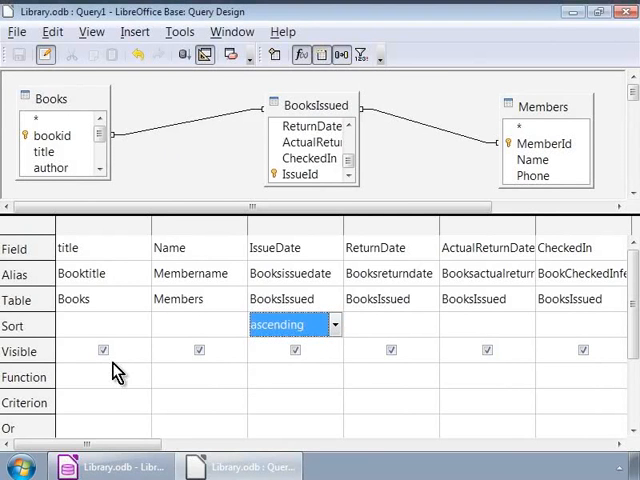
mouse_move(44, 364)
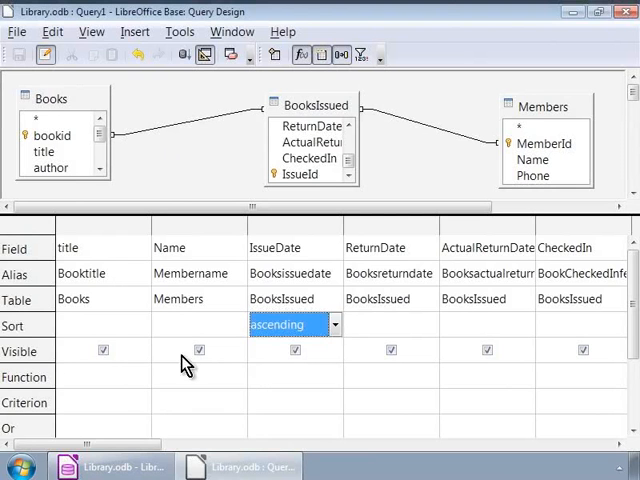
mouse_move(290, 363)
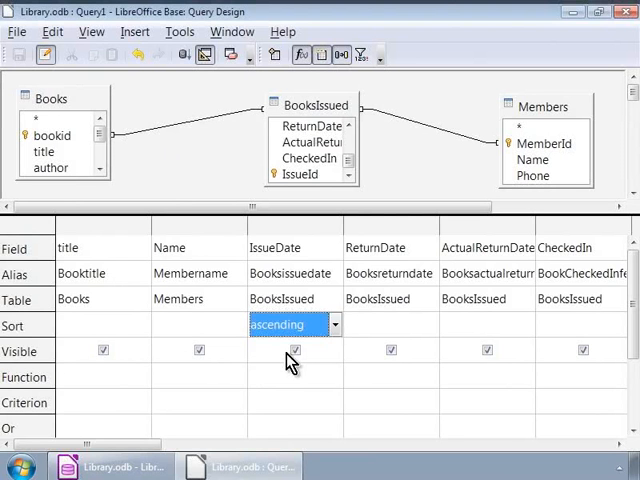
left_click(294, 351)
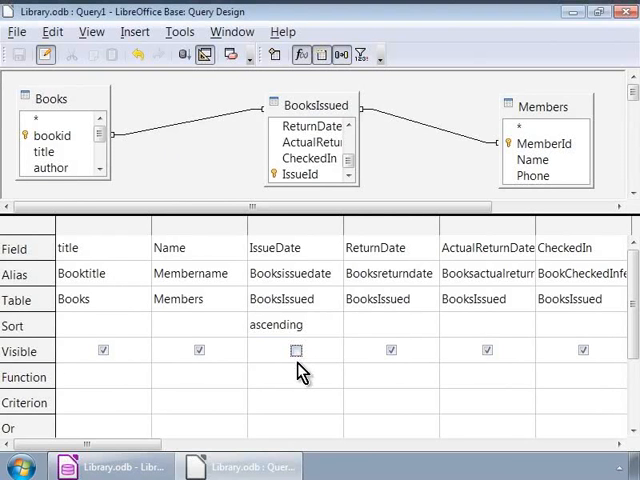
left_click(296, 350)
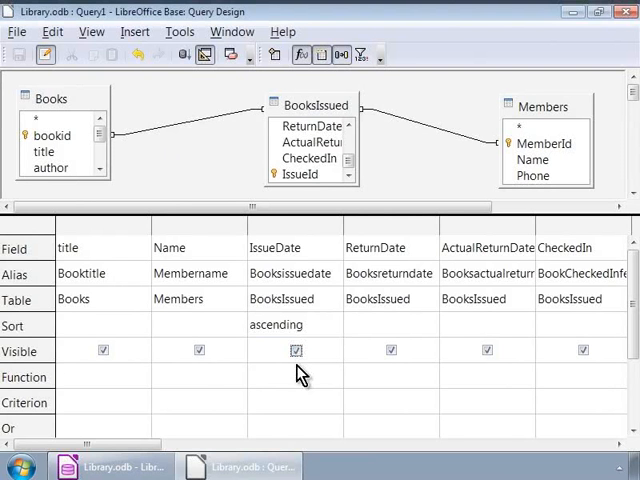
mouse_move(96, 386)
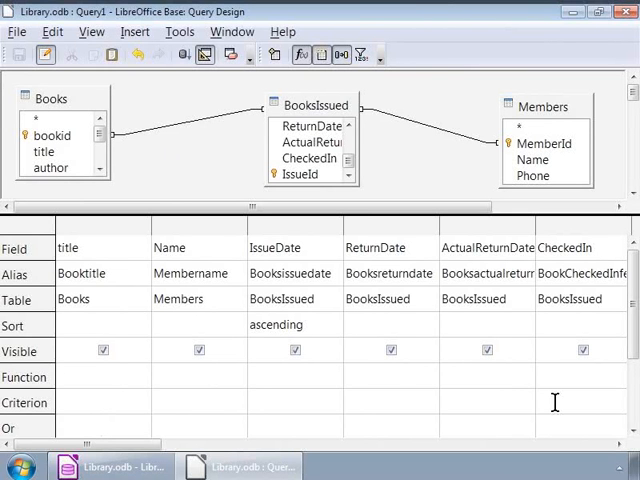
- Enter criterion =0 under the CheckedIn column
type("=0")
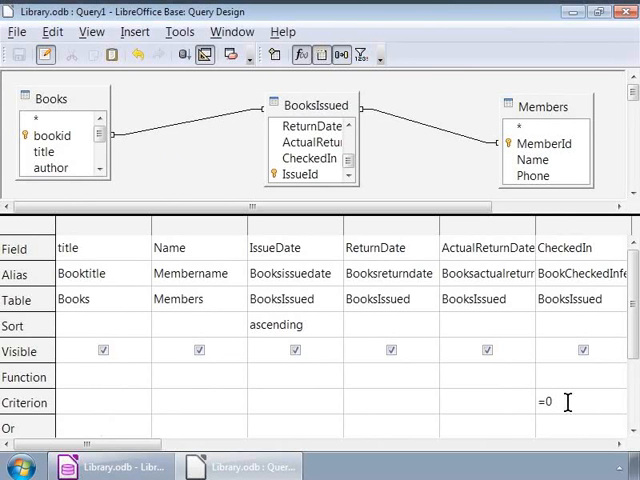
mouse_move(238, 202)
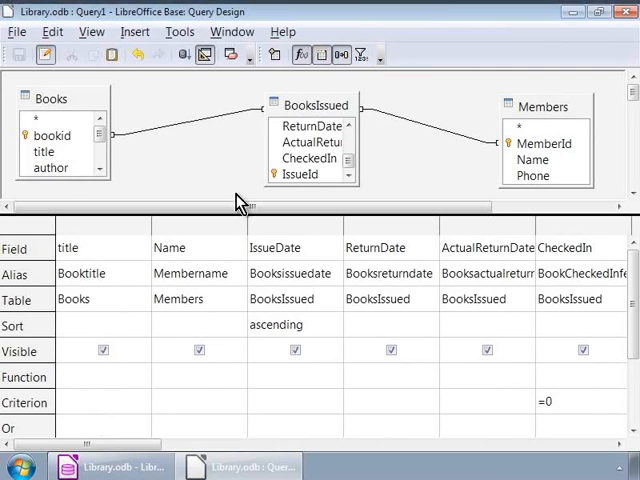
- Run the query and scroll right through its four sorted results
left_click(56, 31)
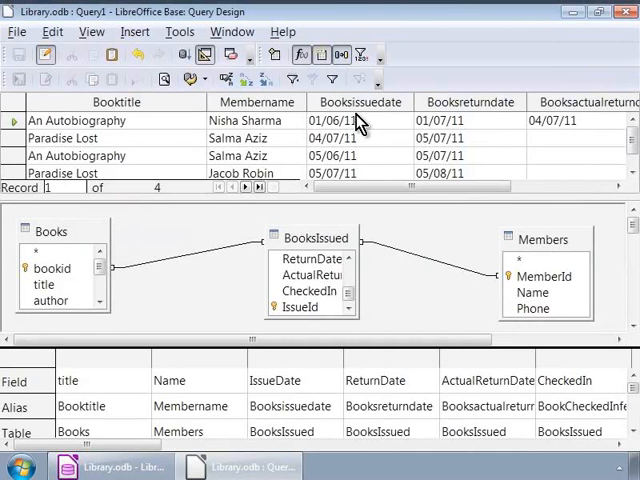
mouse_move(368, 120)
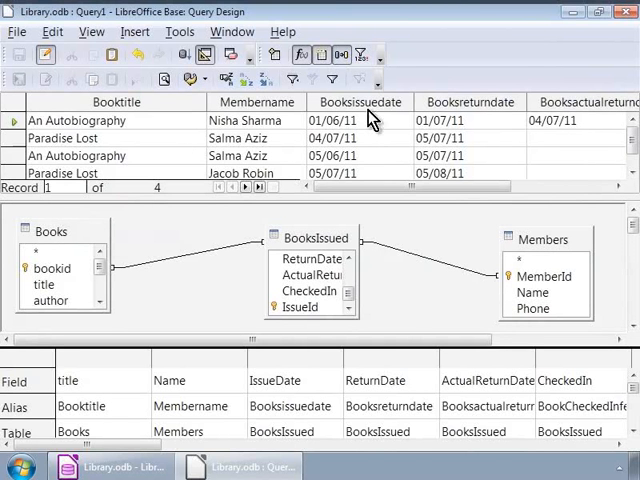
scroll("right", 3)
type("=0")
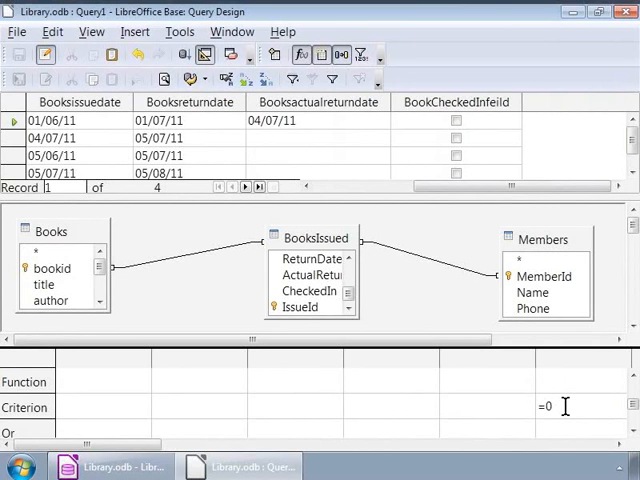
- Delete the =0 CheckedIn criterion so all eight records return
key("BackSpace")
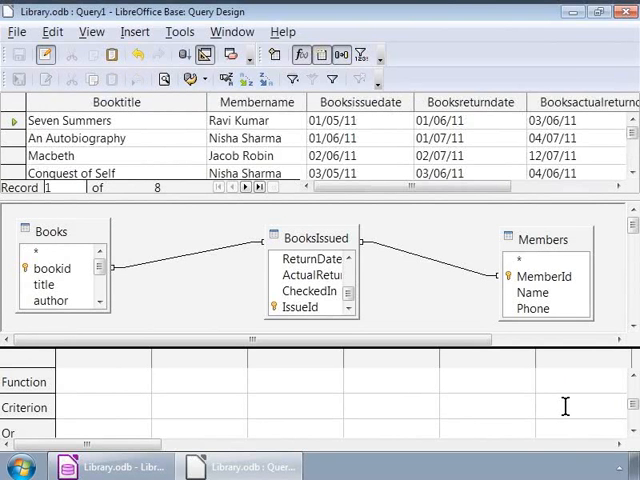
mouse_move(604, 328)
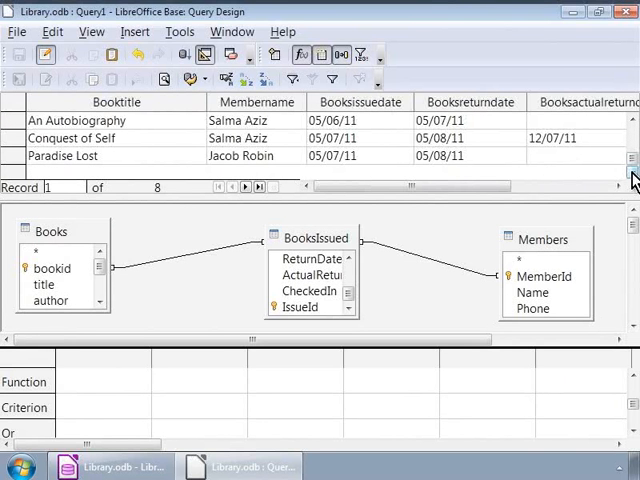
left_click(538, 405)
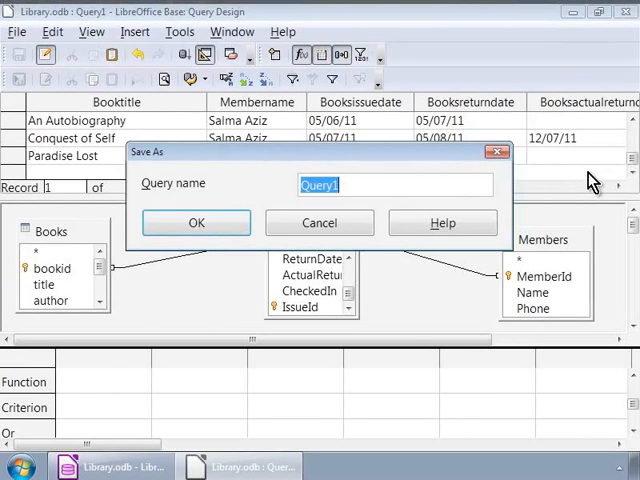
- Save the query under the name 'History Of Books Issued To Member'
type("H")
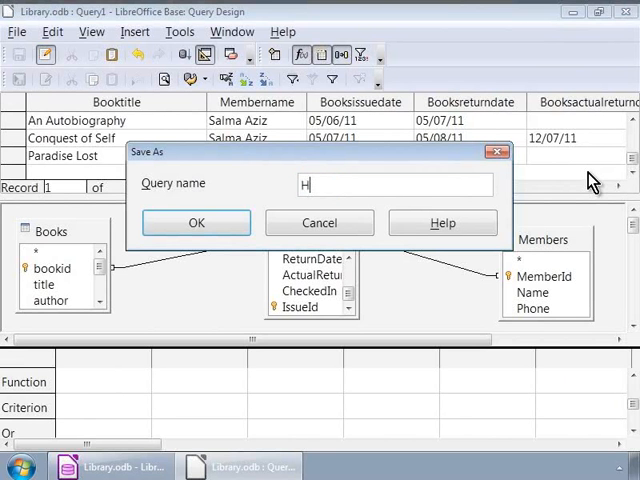
type("istory Of")
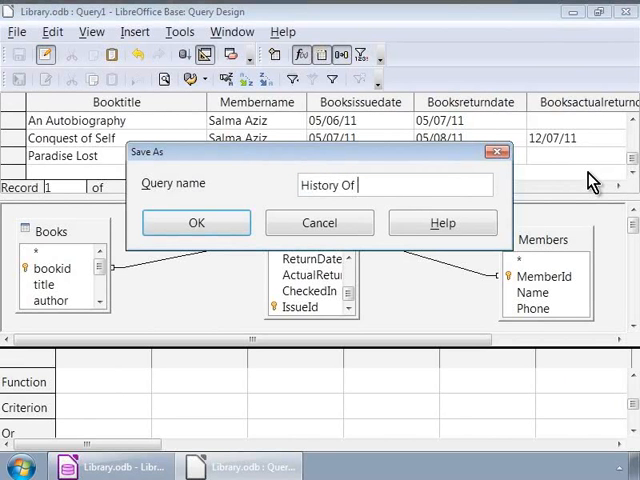
type("Books Issued To Member")
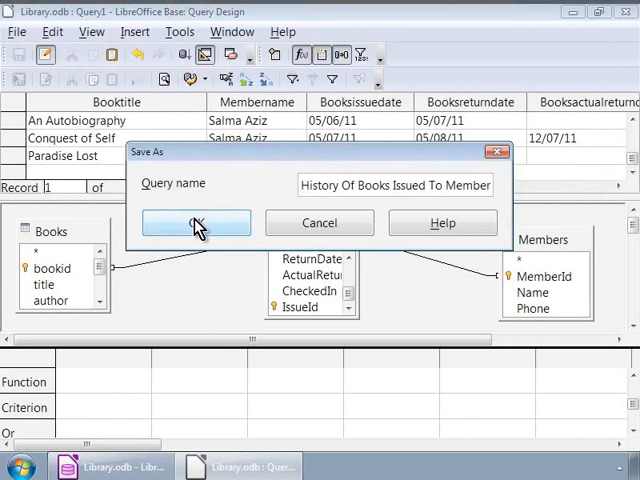
left_click(196, 222)
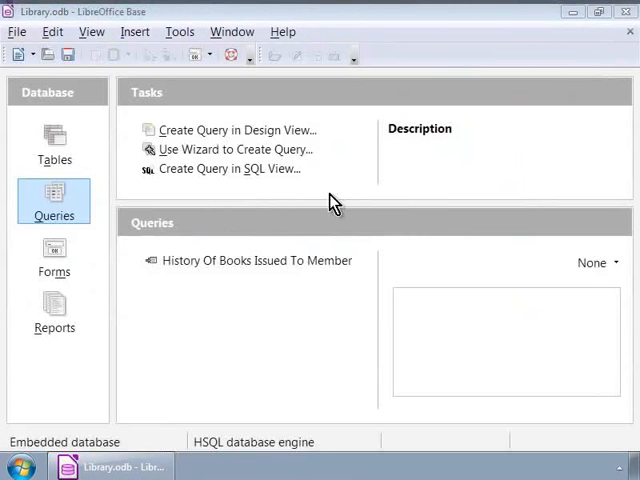
- Open 'History Of Books Issued To Member' from the Queries list to view results
left_click(257, 260)
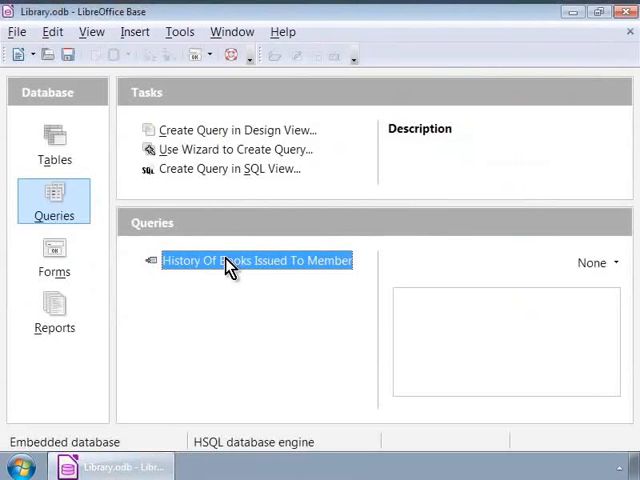
double_click(257, 260)
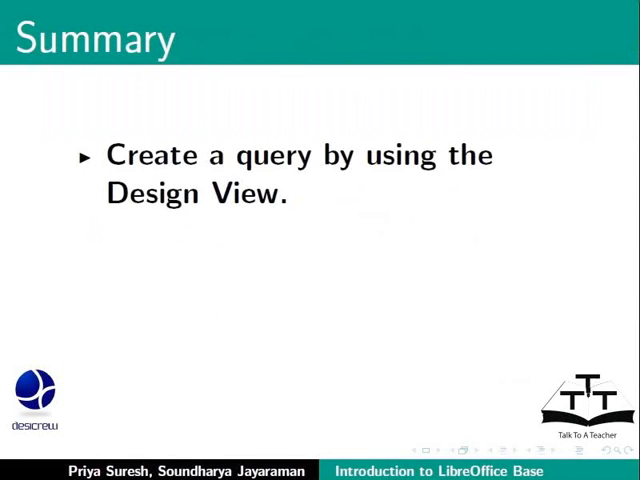
key("right")
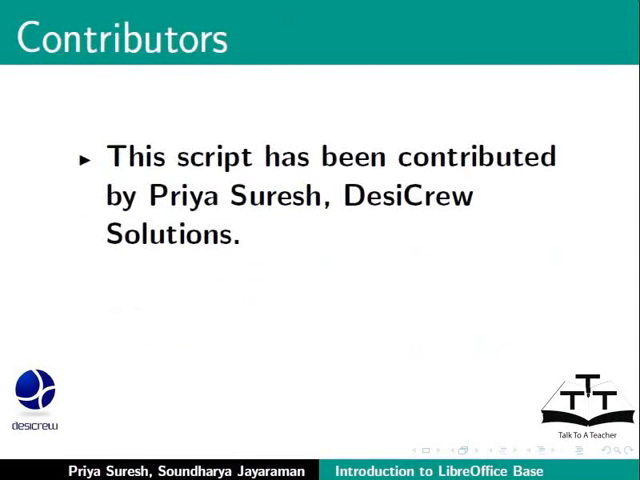